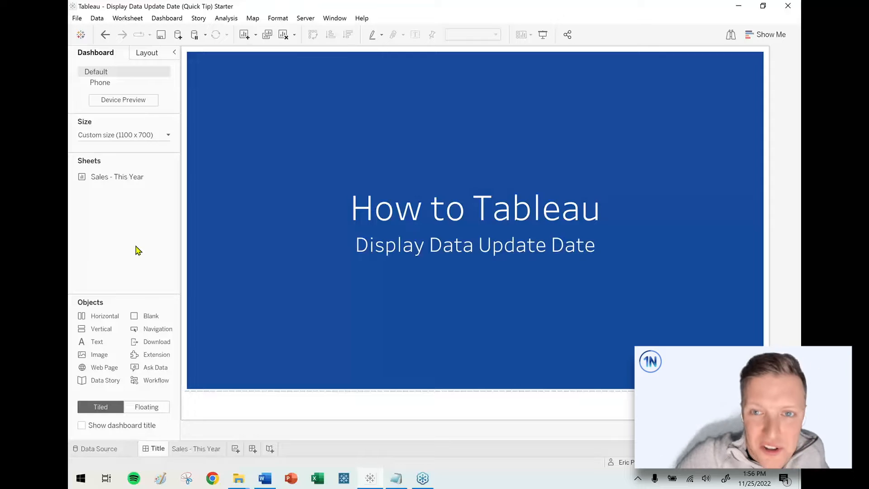
mouse_move(145, 303)
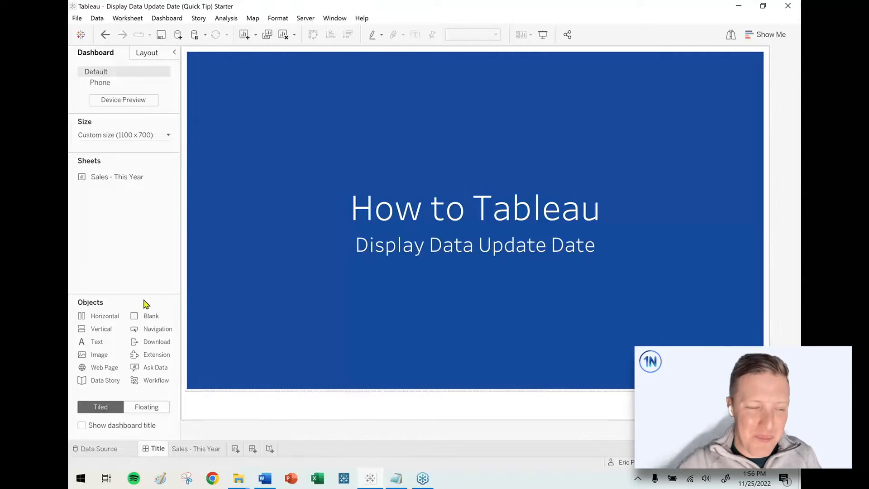
On the Sales - This Year sheet, add an Order Date relative-date filter set to This year
click(196, 449)
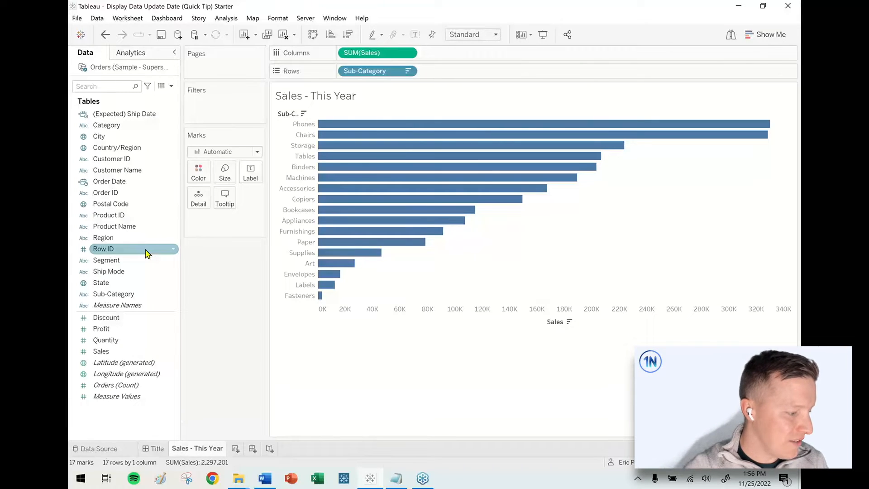
mouse_move(118, 230)
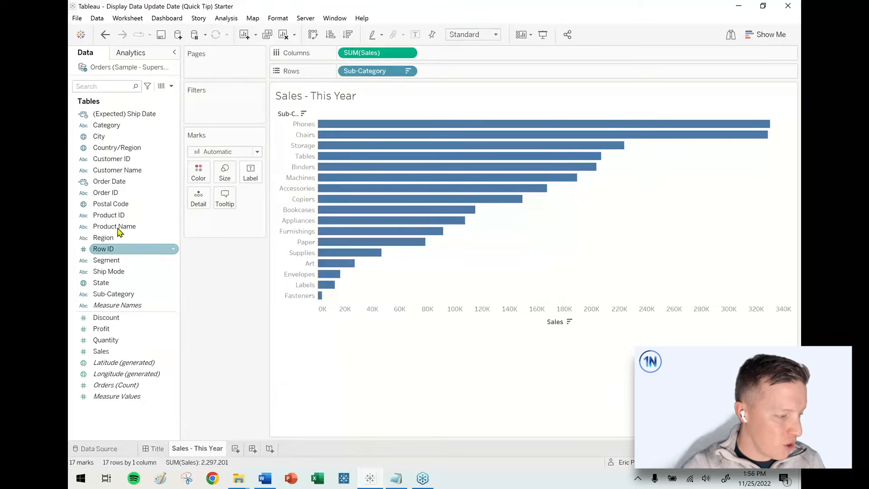
click(109, 181)
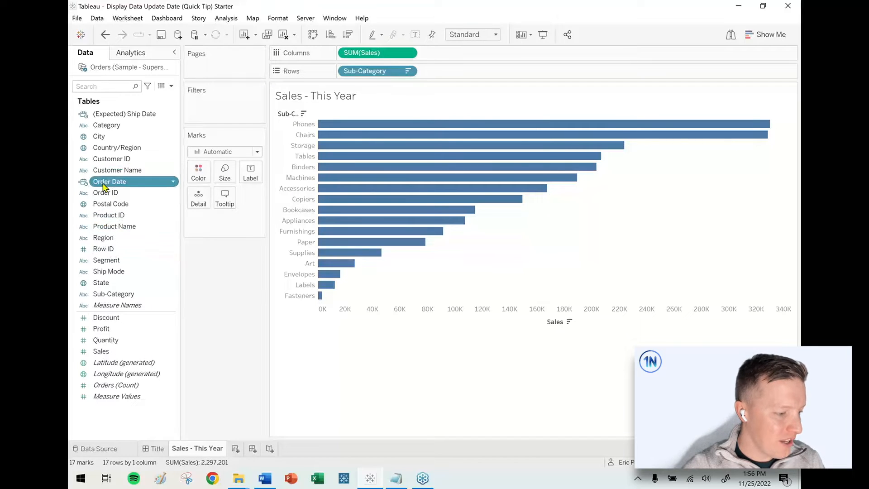
drag(109, 182, 242, 111)
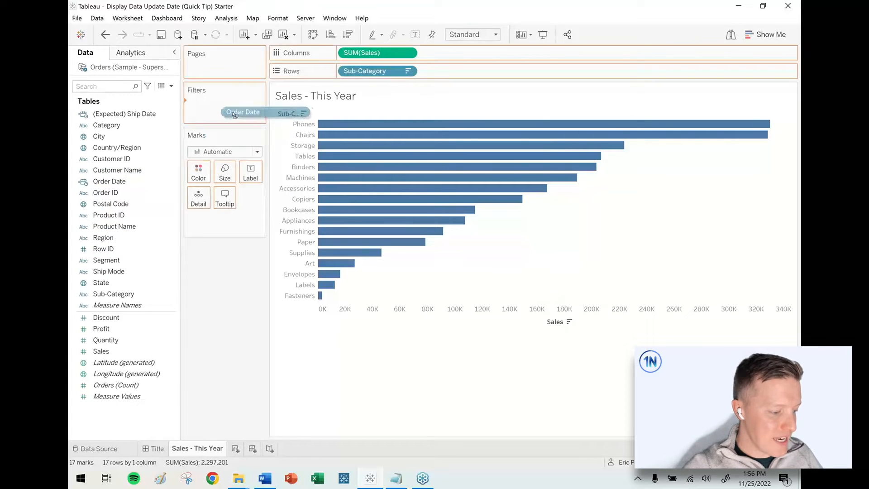
click(242, 112)
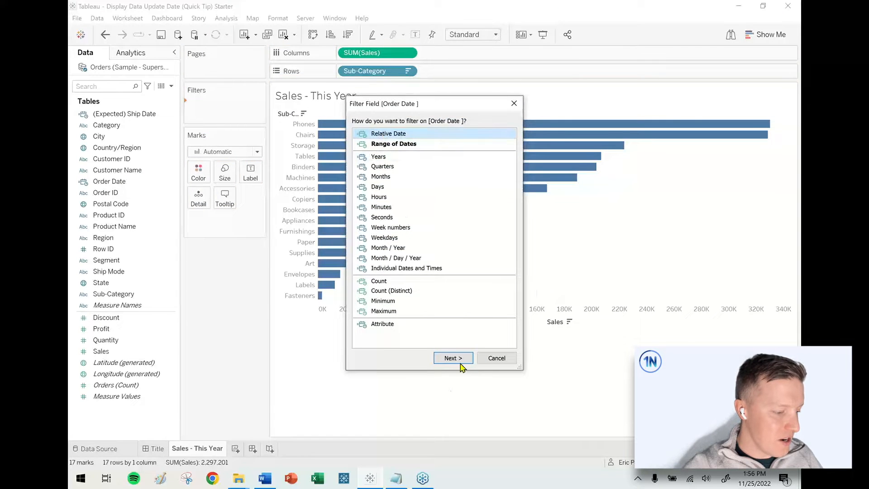
click(452, 357)
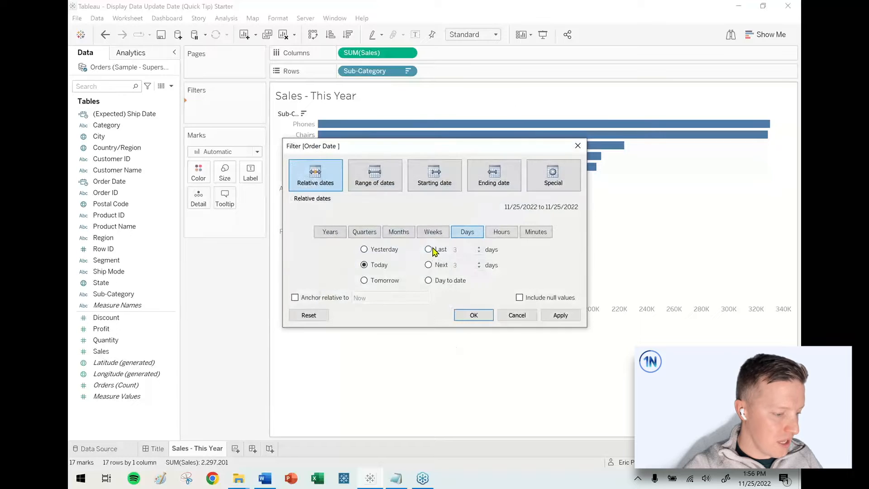
click(330, 231)
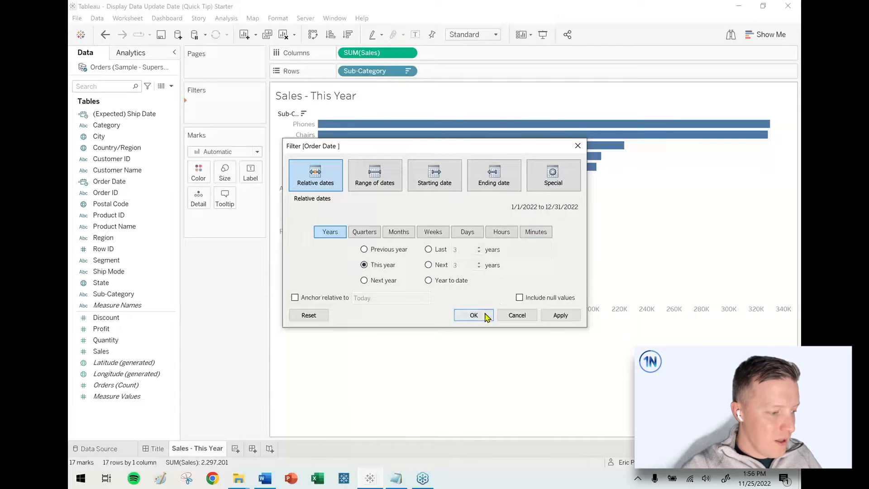
click(473, 315)
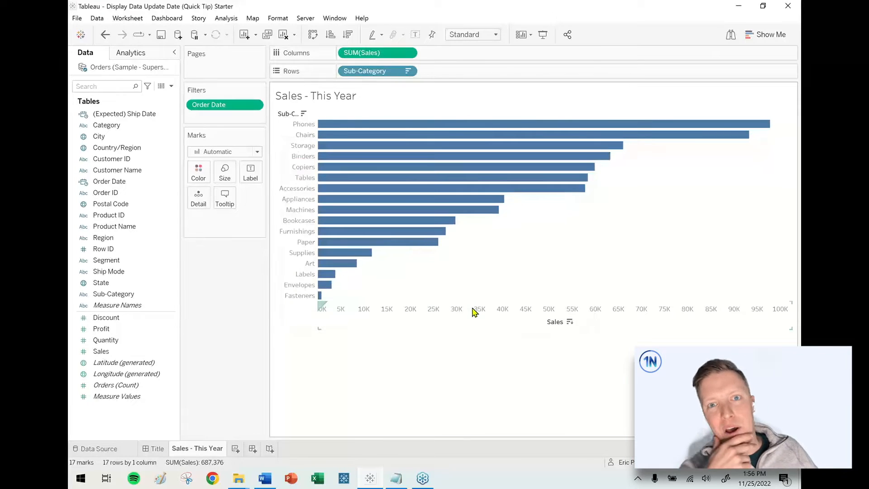
click(316, 95)
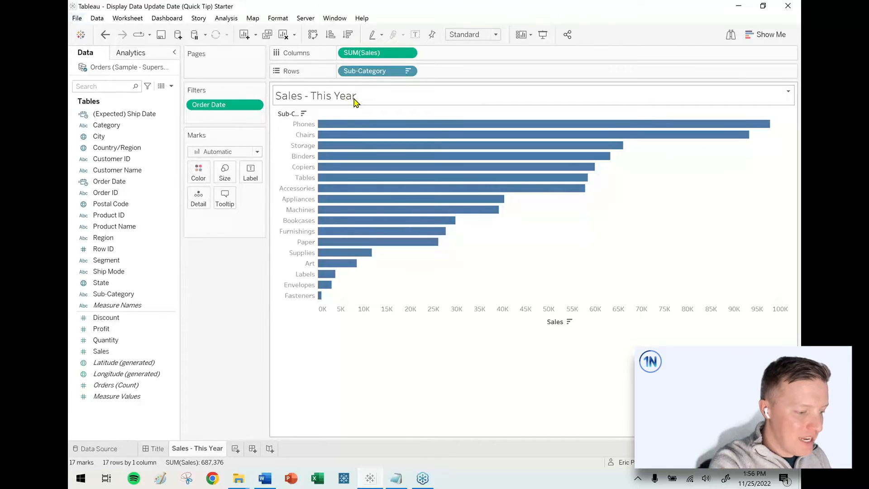
Append '(Updated: <Data Update Time>)' to the chart title at font size 10
double_click(316, 95)
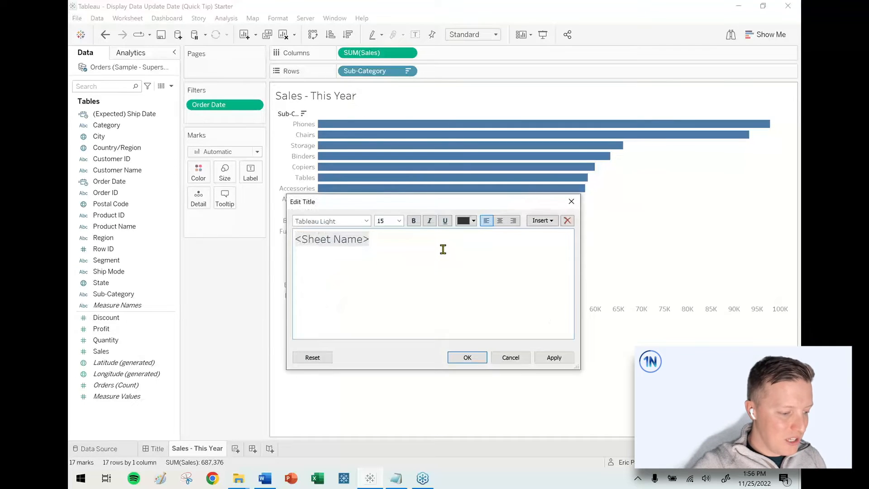
text((Updated)
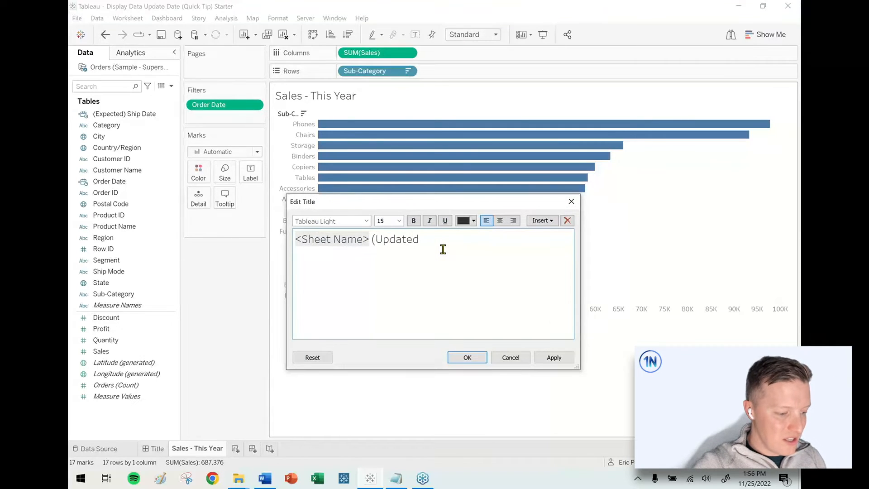
text(:)
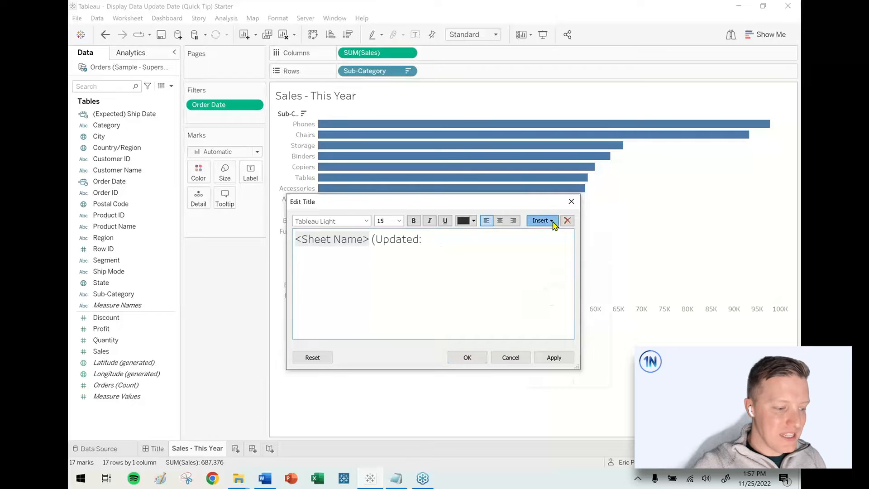
click(542, 221)
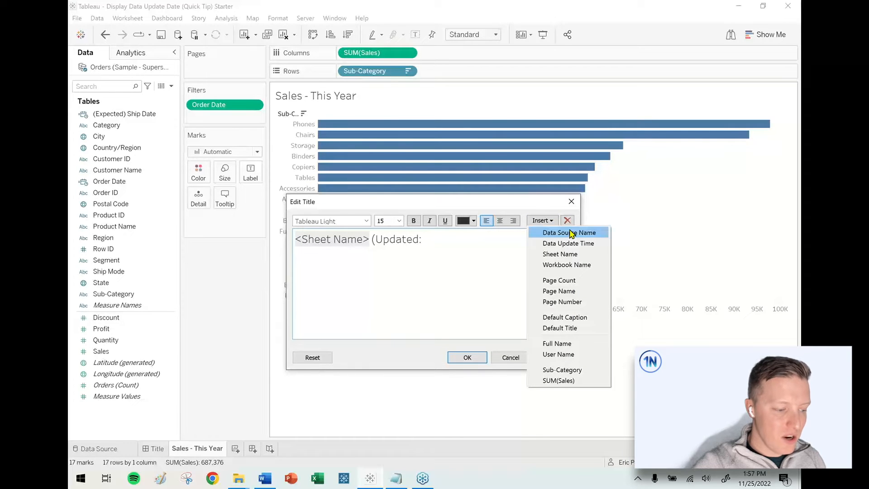
mouse_move(568, 243)
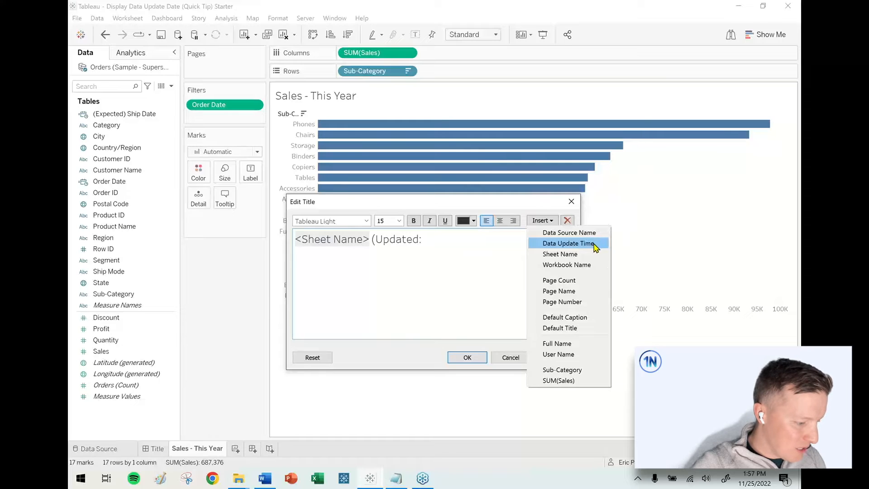
click(568, 243)
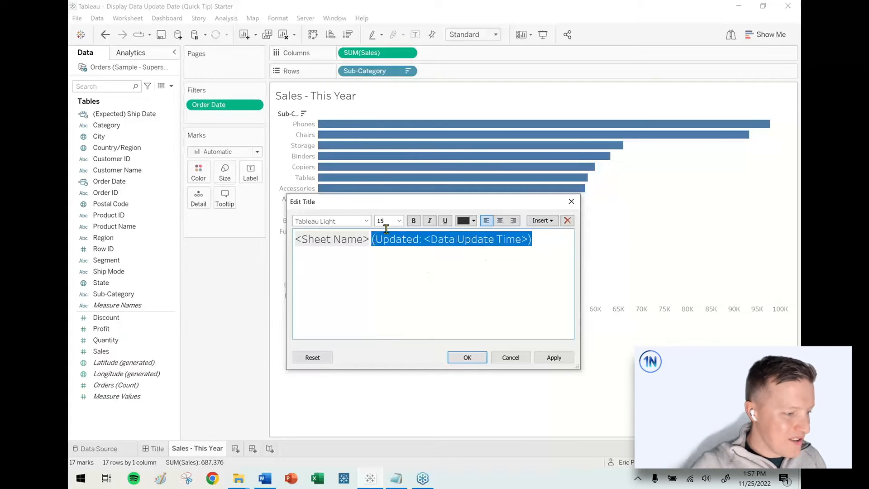
click(398, 220)
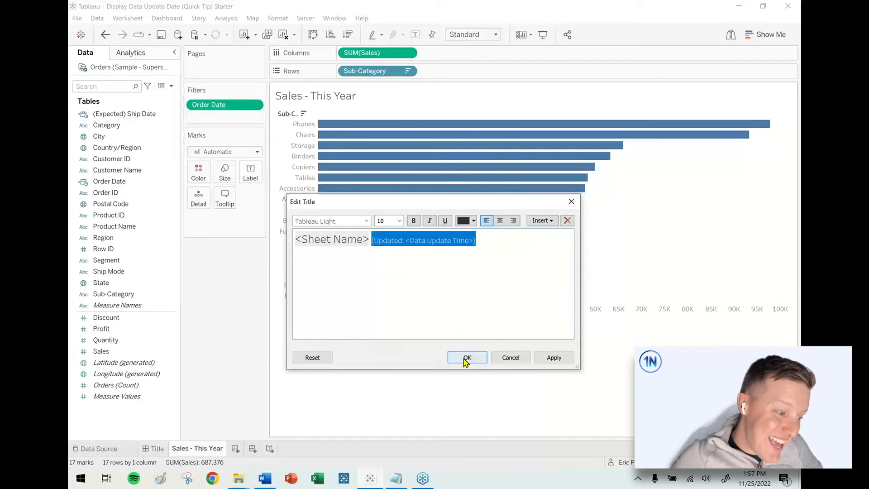
click(466, 357)
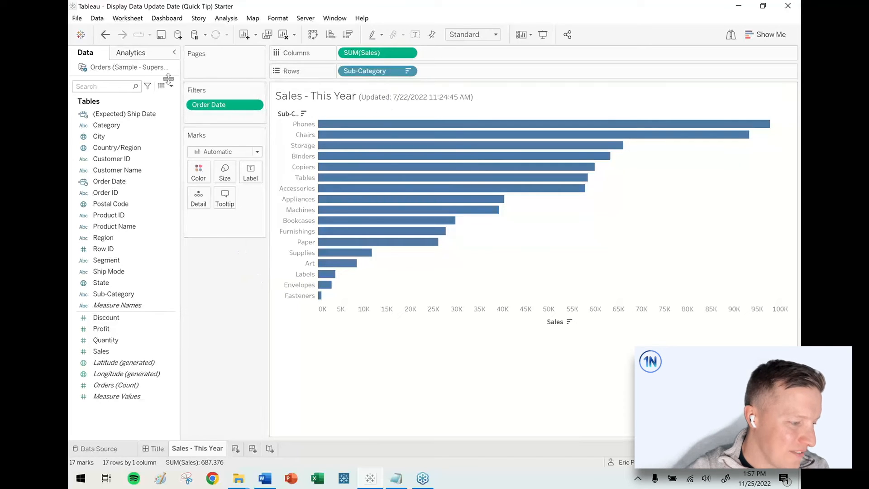
Show the context menu of the Orders data source in the Data pane
right_click(130, 67)
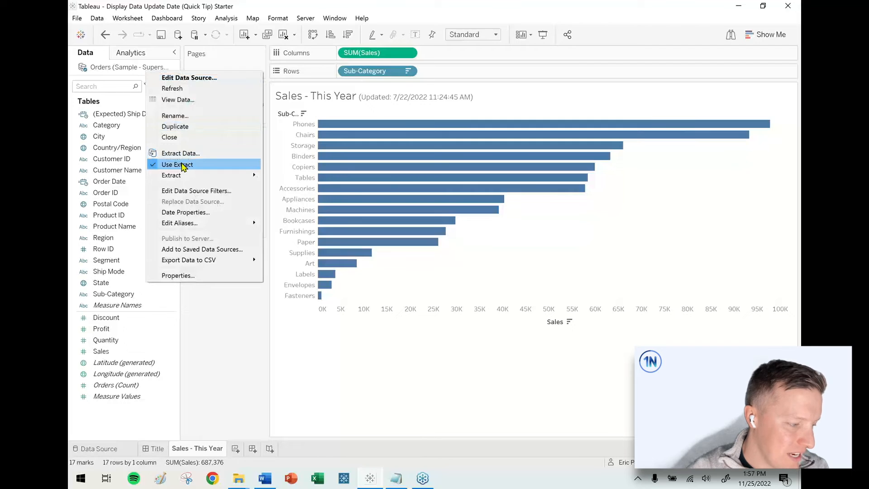
mouse_move(485, 117)
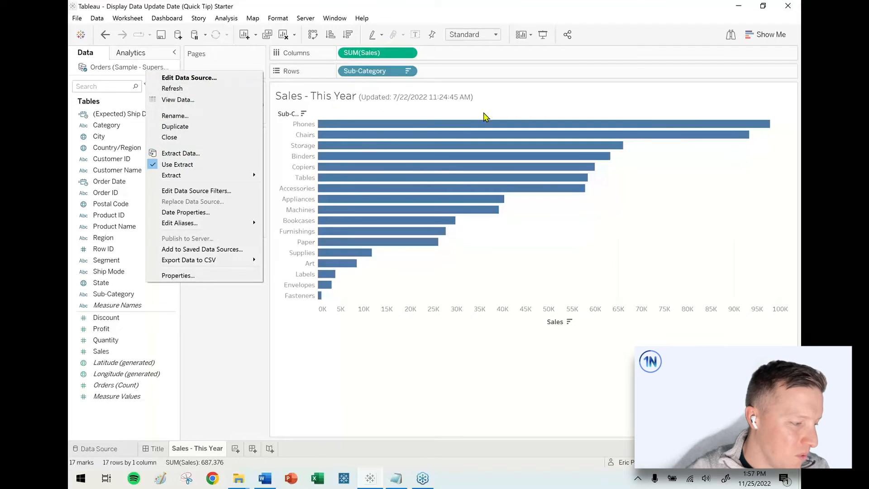
mouse_move(178, 165)
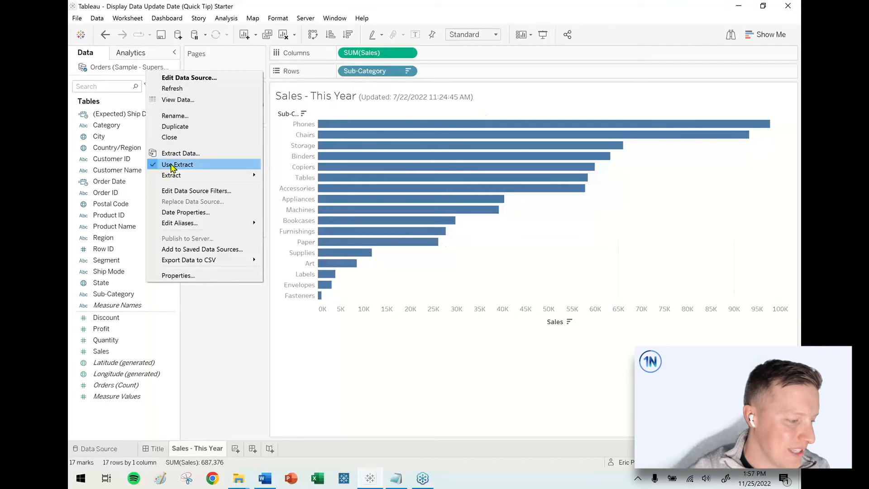